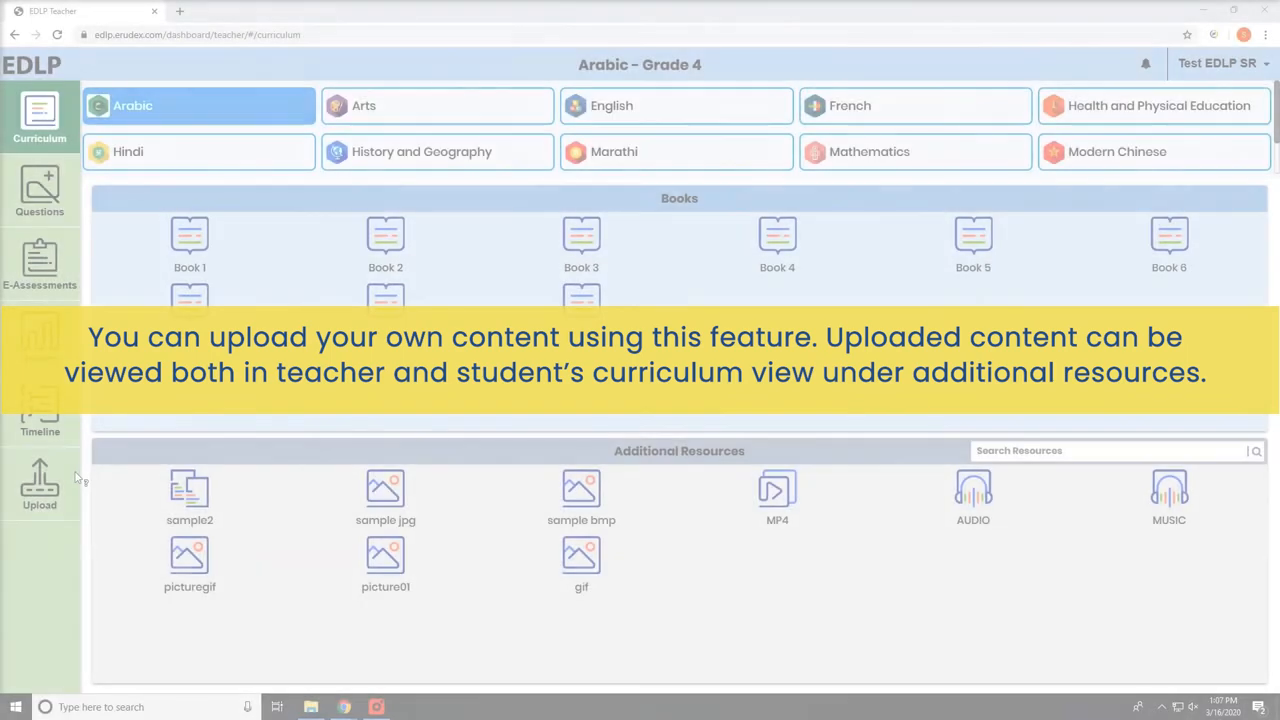
Step: Open the Upload Content page from the left sidebar, starting from the Arabic Grade 4 curriculum
{"action": "left_click", "coordinate": [40, 485]}
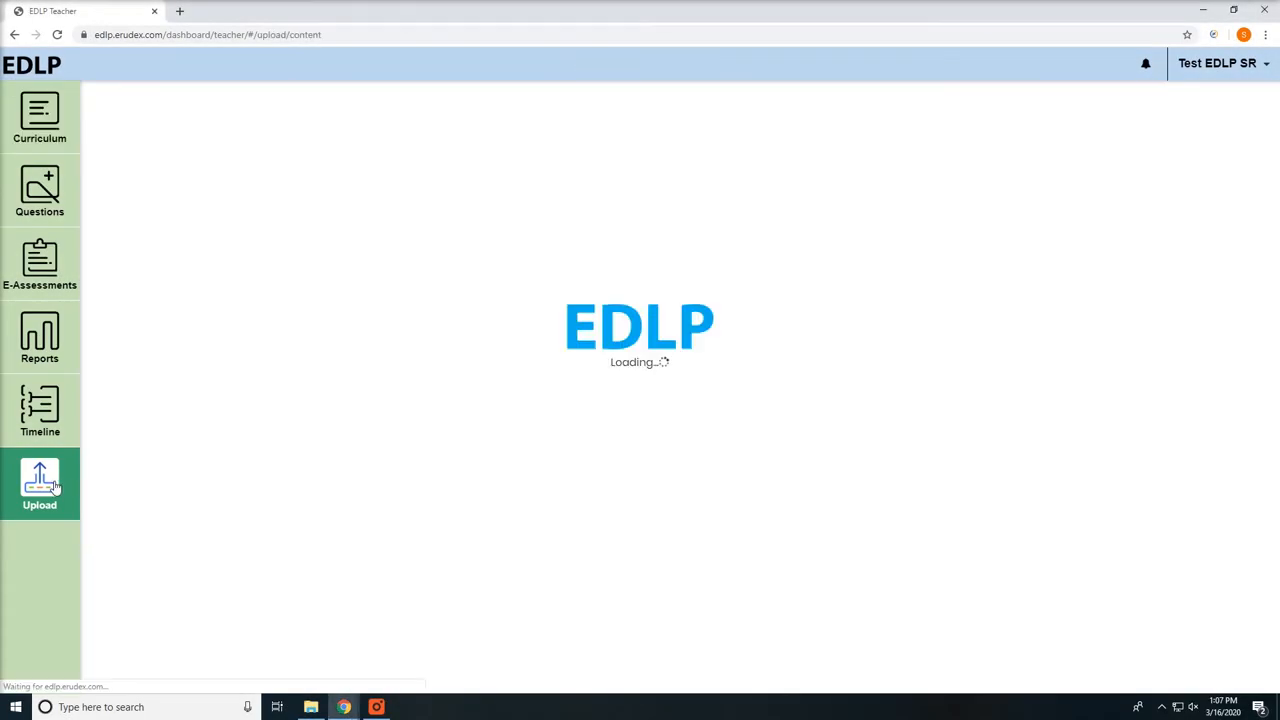
Step: Enter 'Tolugu Alphabets' as the content name and pick Telugu as the subject
{"action": "left_click", "coordinate": [40, 483]}
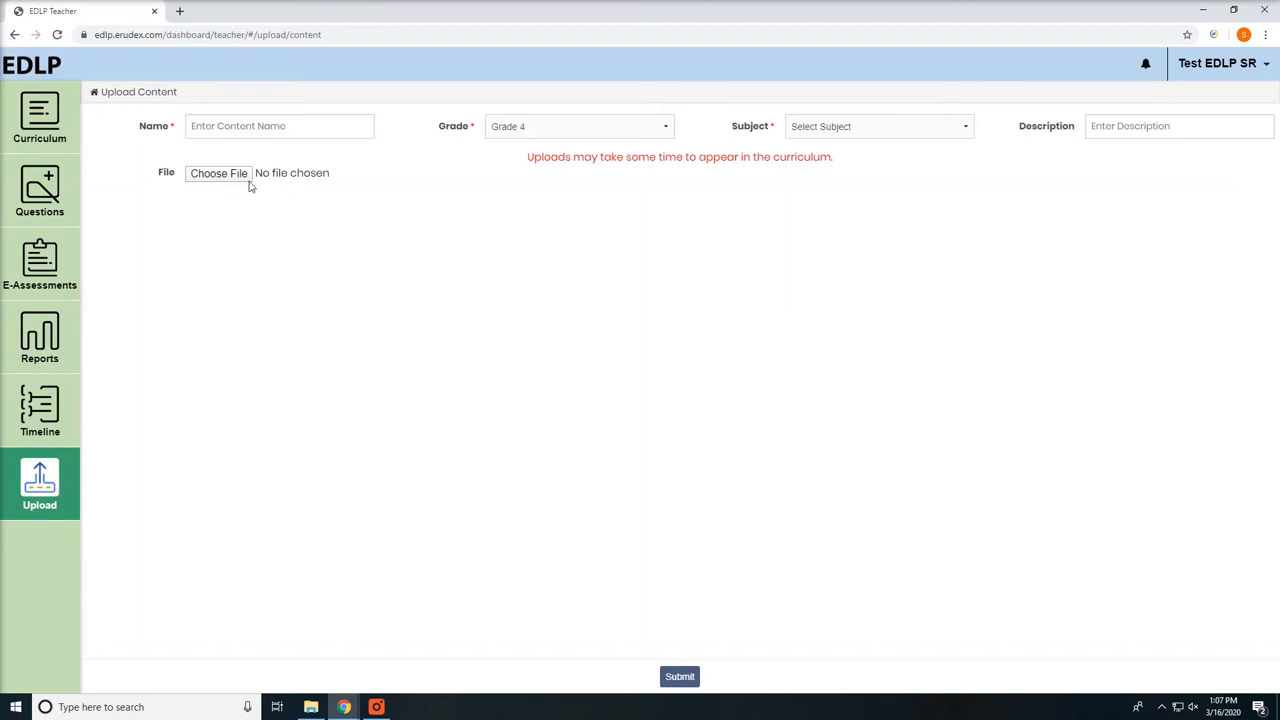
{"action": "type", "text": "Tolugu Alphabets"}
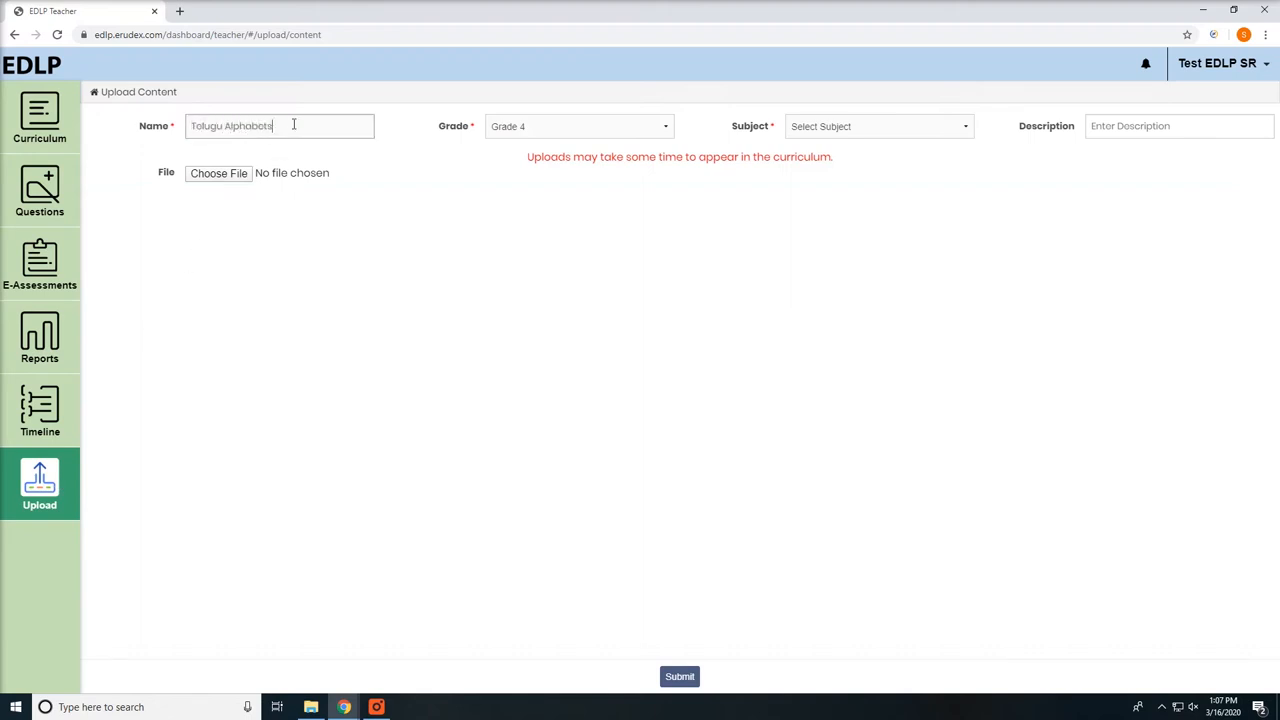
{"action": "left_click", "coordinate": [878, 126]}
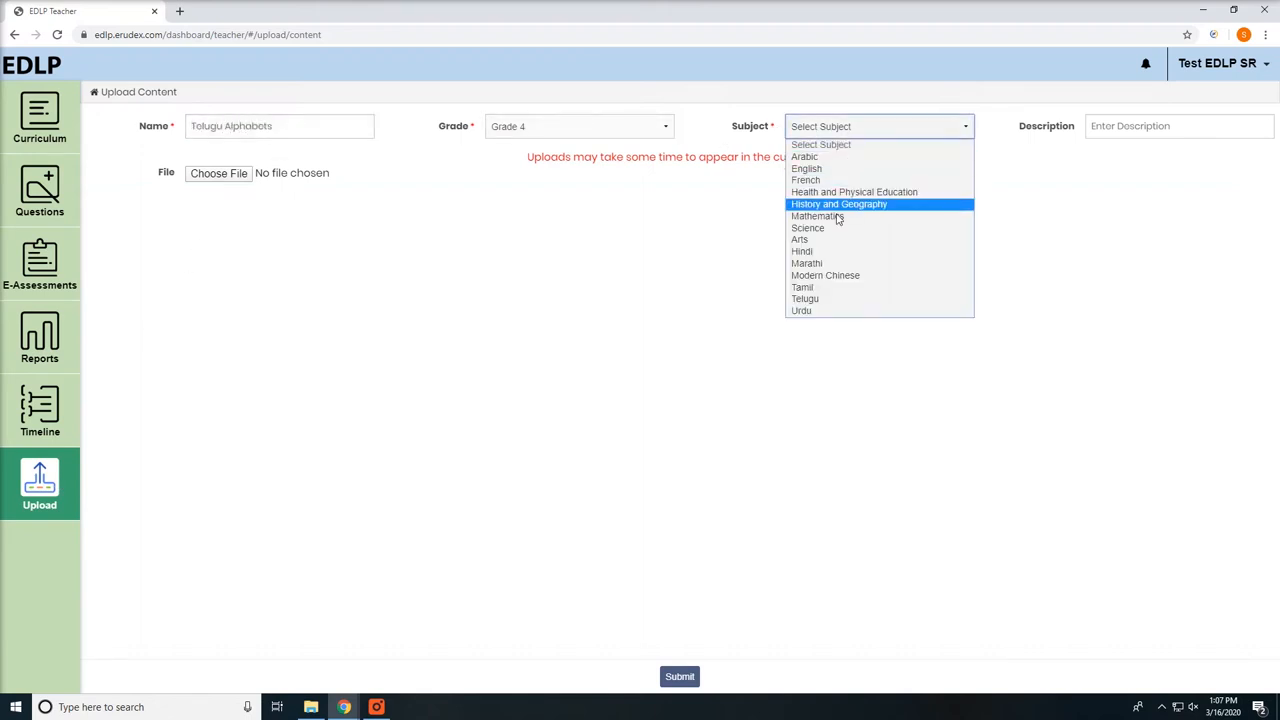
{"action": "mouse_move", "coordinate": [805, 299]}
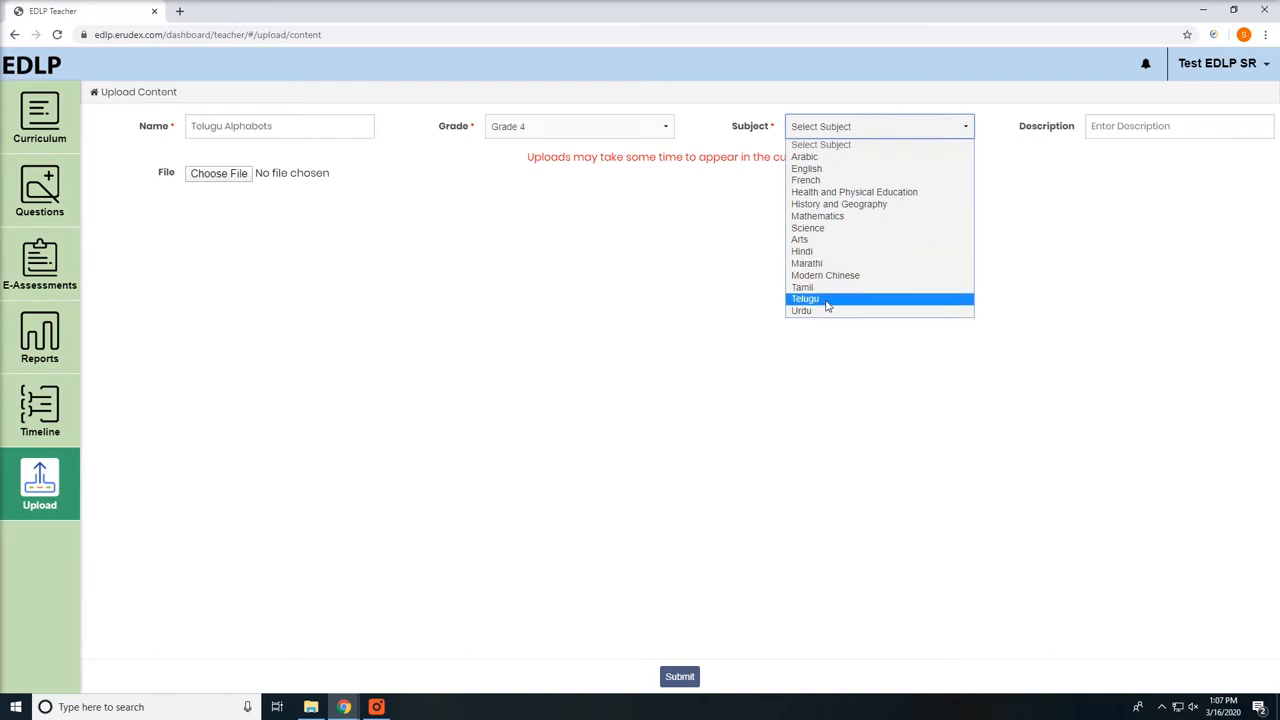
{"action": "left_click", "coordinate": [805, 299]}
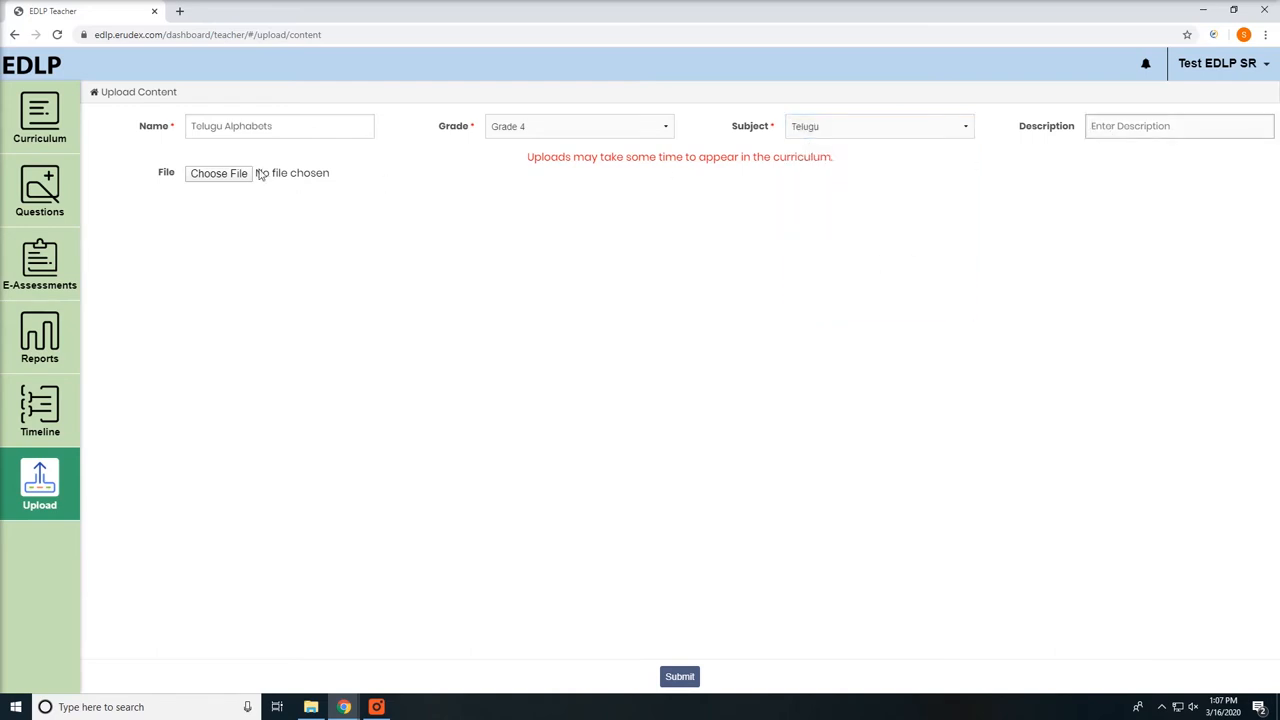
Step: Attach Telugu_Alphabet_Workbook.pdf (3.31 MB) from the Images folder to the upload form
{"action": "left_click", "coordinate": [218, 173]}
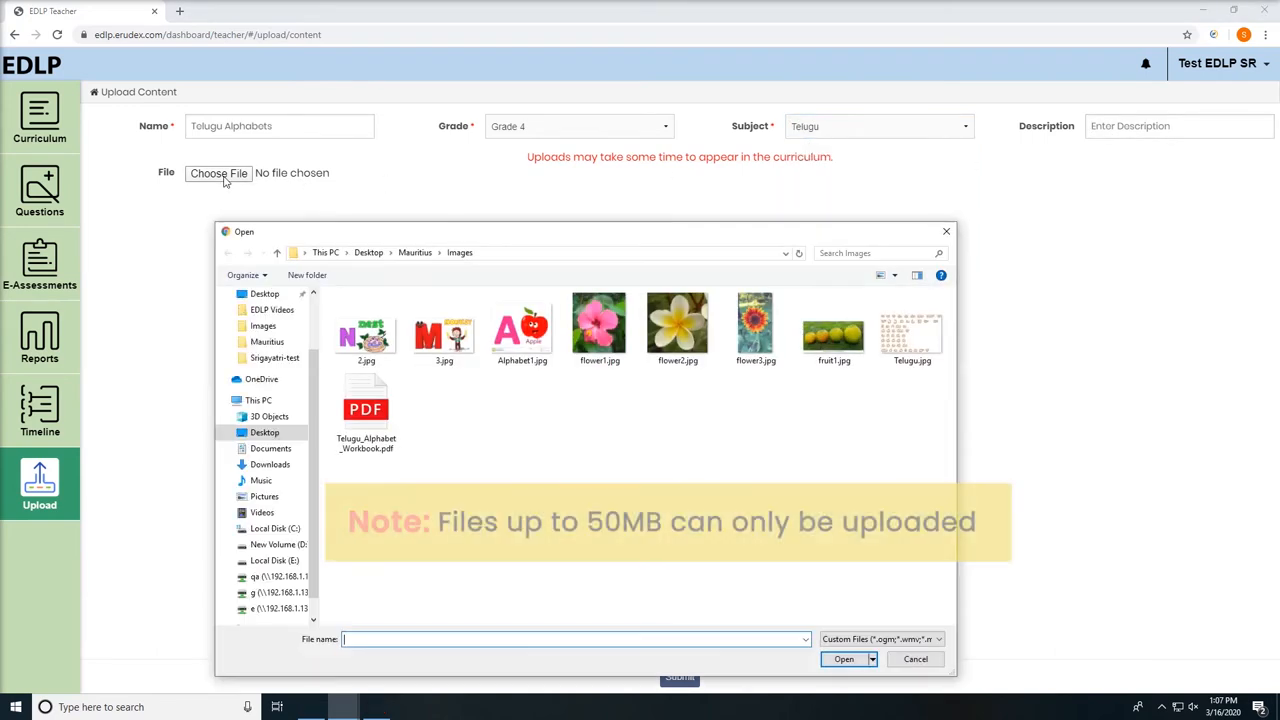
{"action": "left_click", "coordinate": [366, 410]}
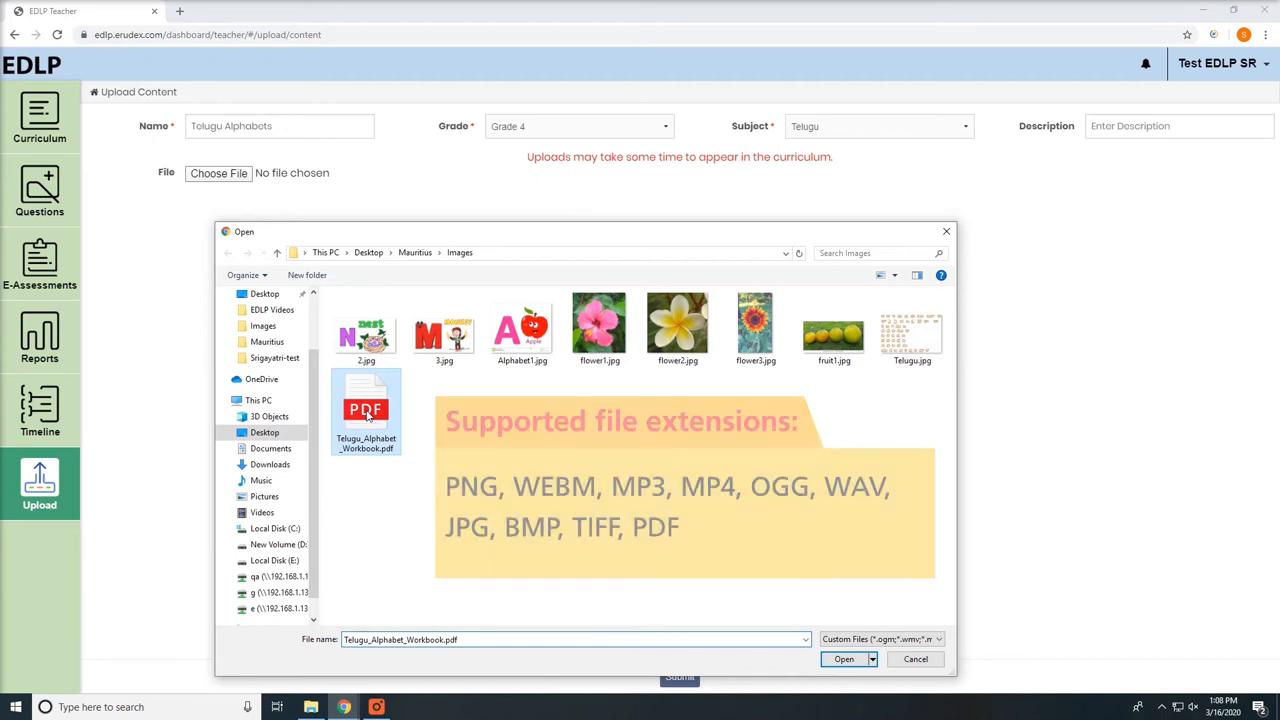
{"action": "left_click", "coordinate": [843, 659]}
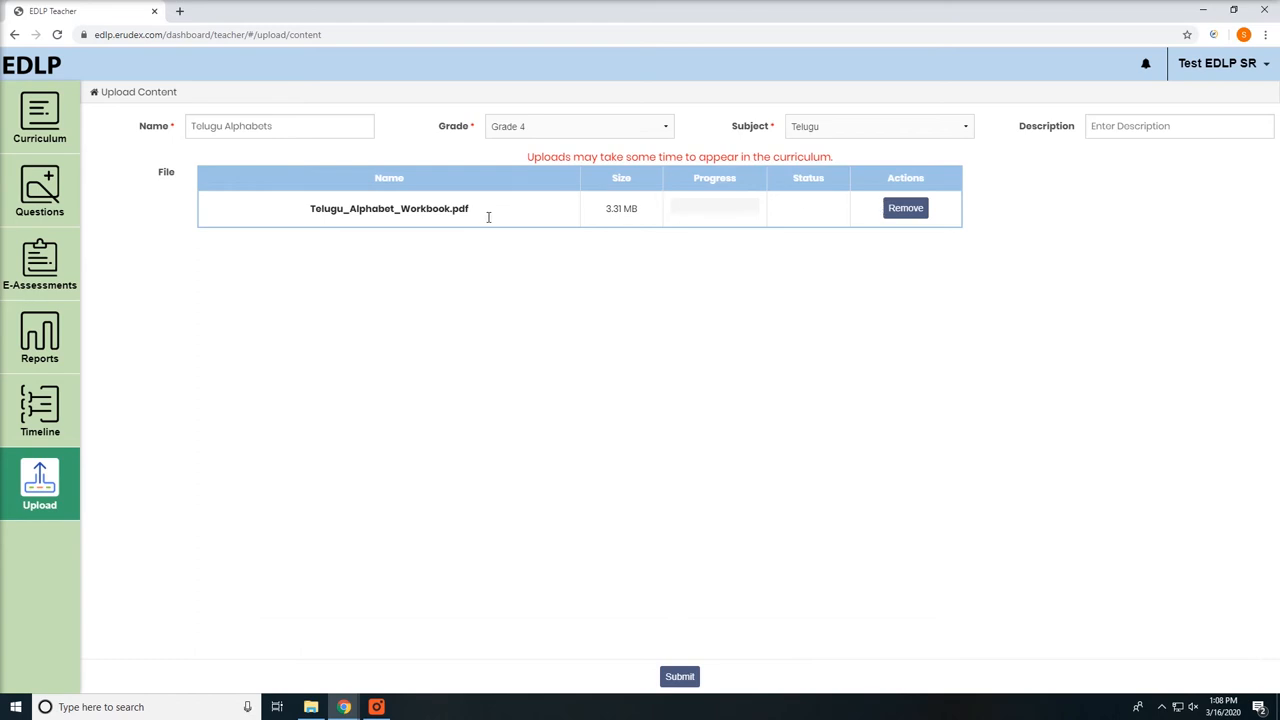
{"action": "mouse_move", "coordinate": [679, 676]}
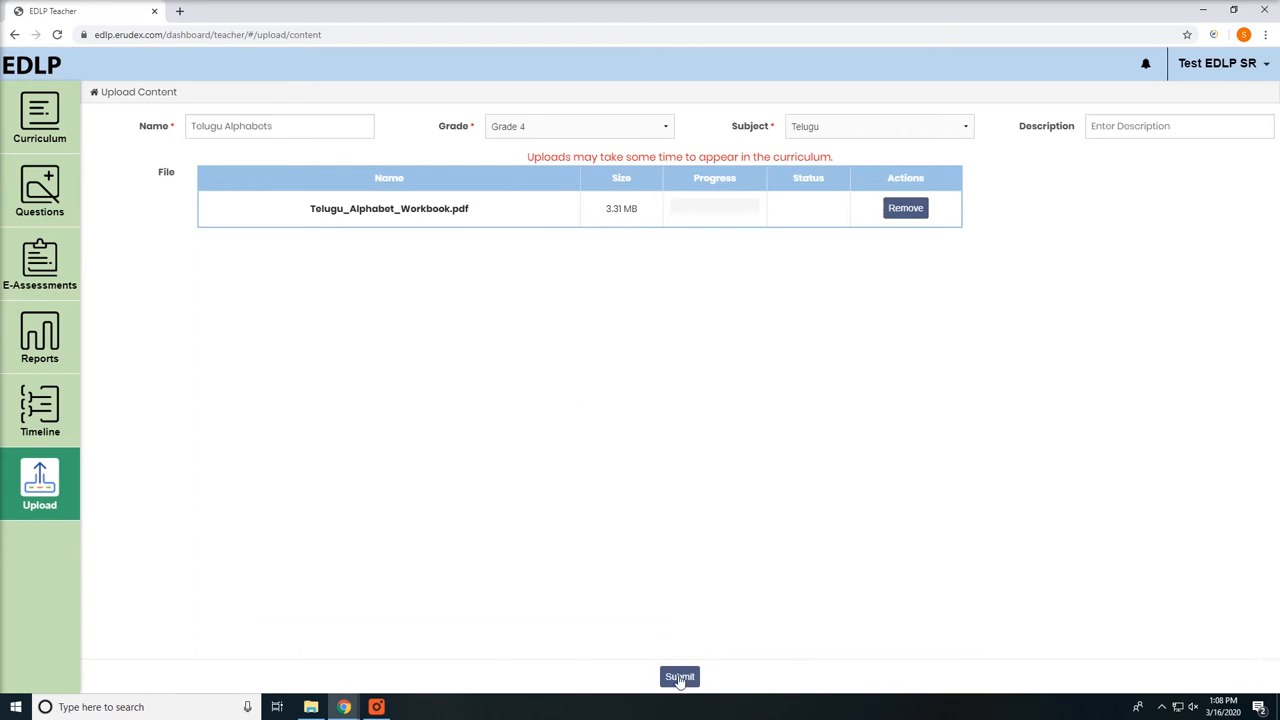
Step: Submit the Telugu Alphabets workbook upload form
{"action": "left_click", "coordinate": [680, 676]}
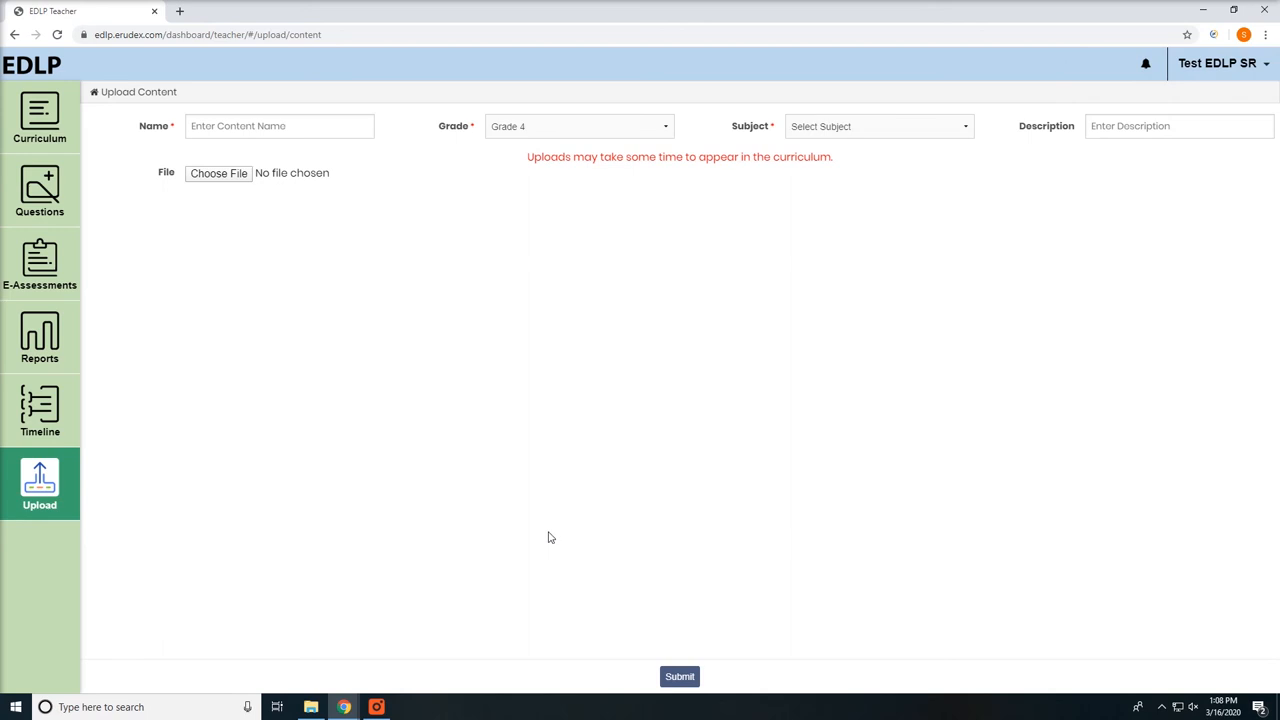
Step: Return to Curriculum and find Telugu Alphabets under Telugu's Additional Resources
{"action": "left_click", "coordinate": [40, 190]}
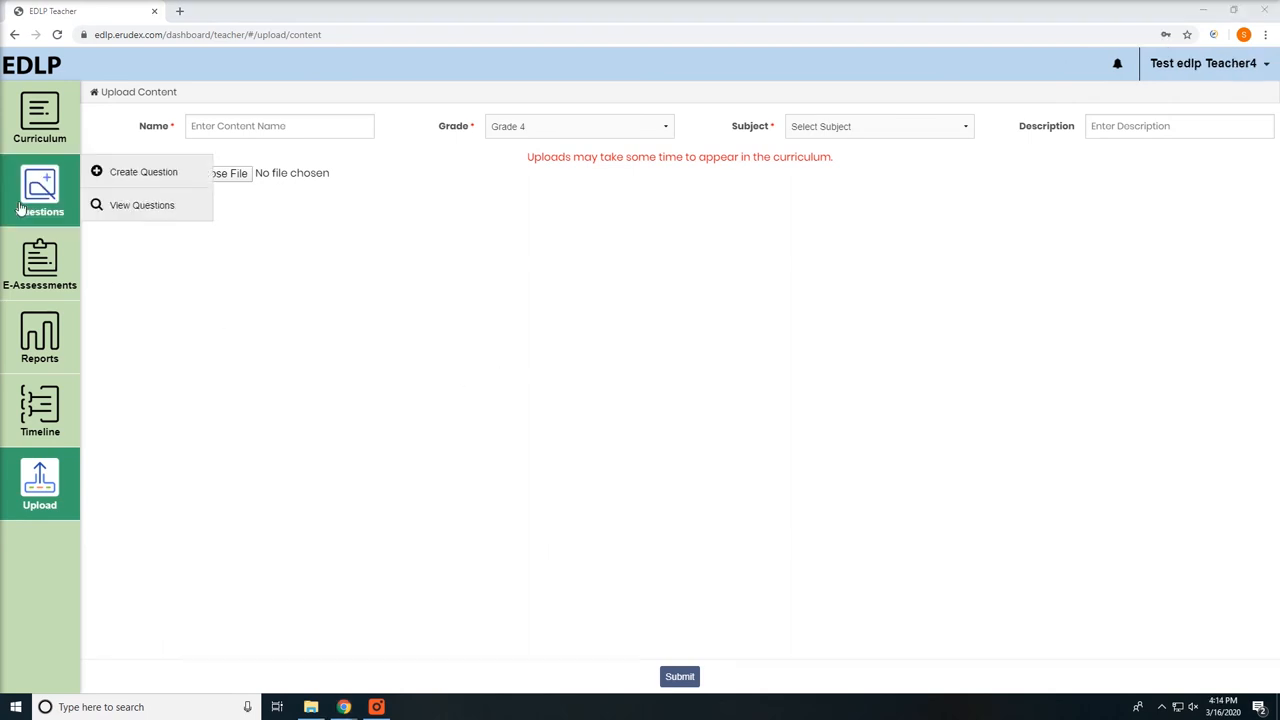
{"action": "left_click", "coordinate": [39, 115]}
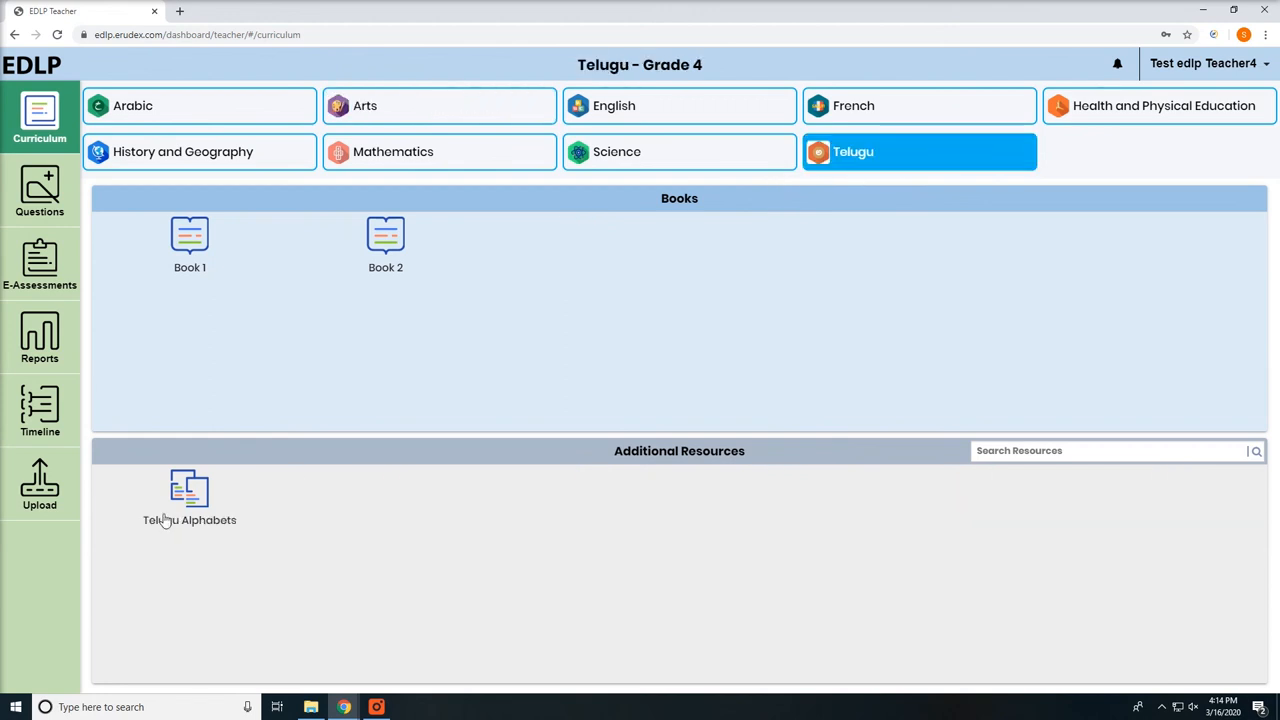
{"action": "left_click", "coordinate": [189, 497]}
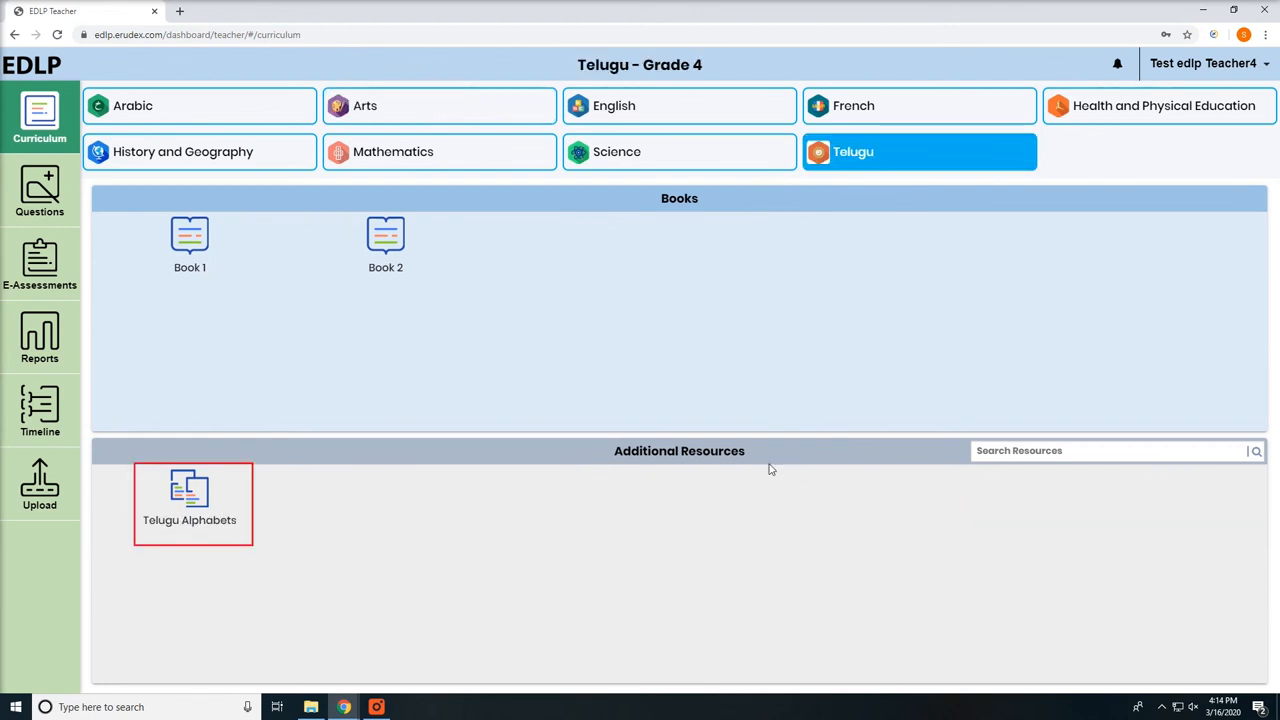